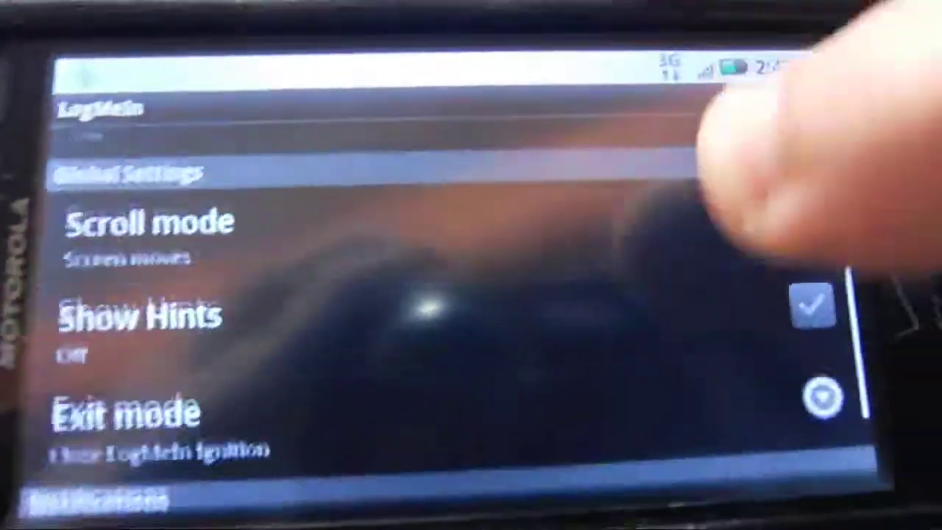
scroll("down", 3)
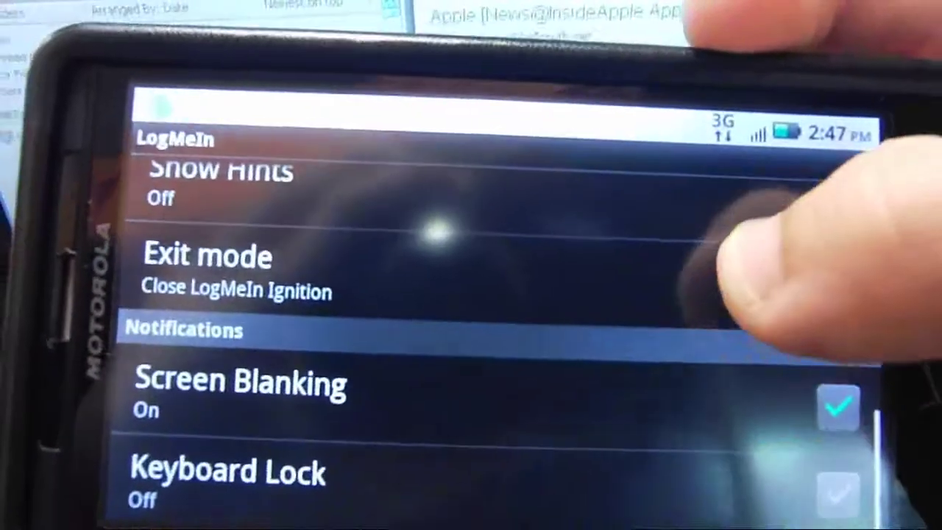